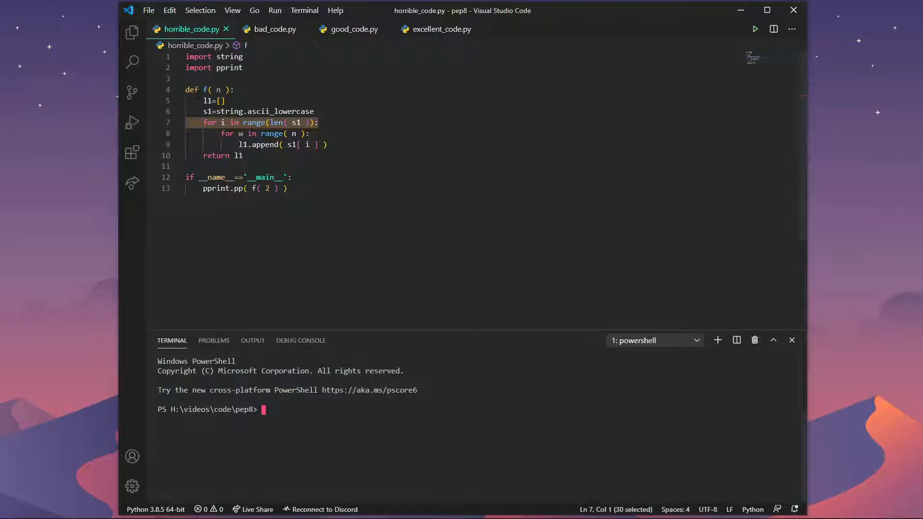
Step: Install black with pip, then run pycodestyle on horrible_code.py in the terminal
text(pip install black)
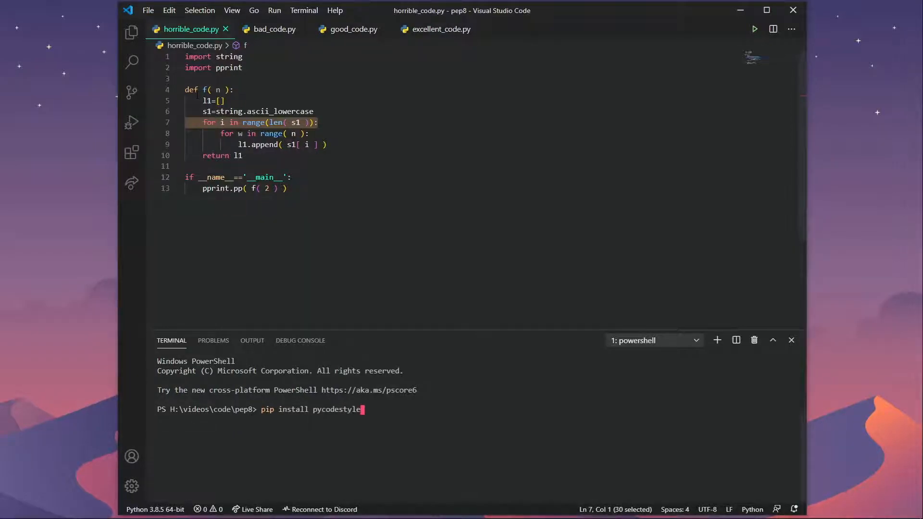
text(black)
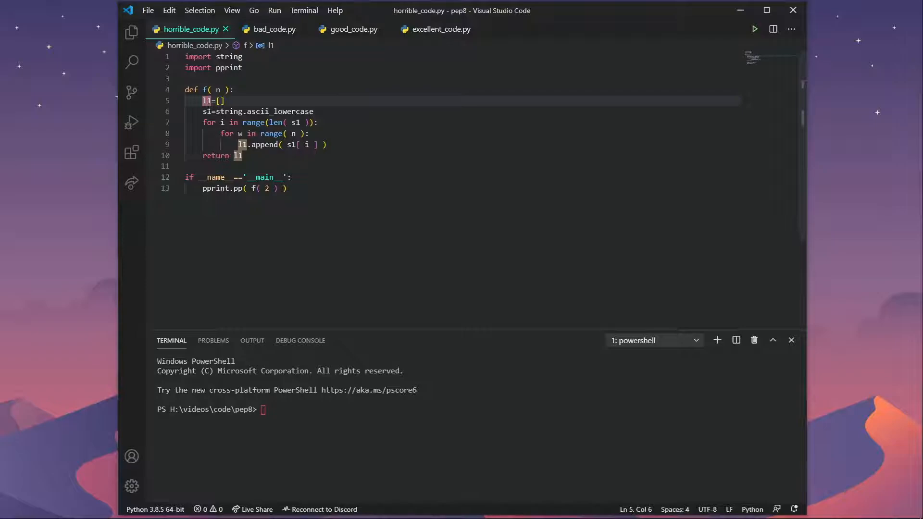
click(203, 111)
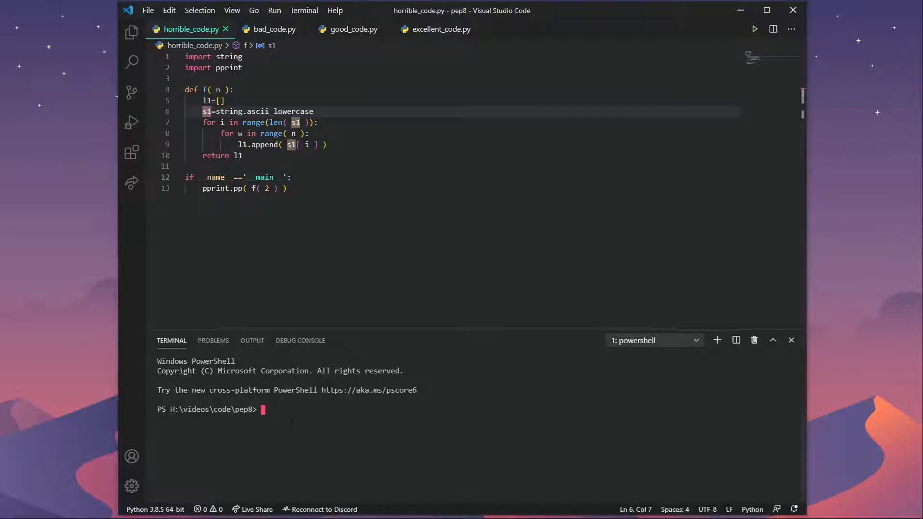
text(python -0)
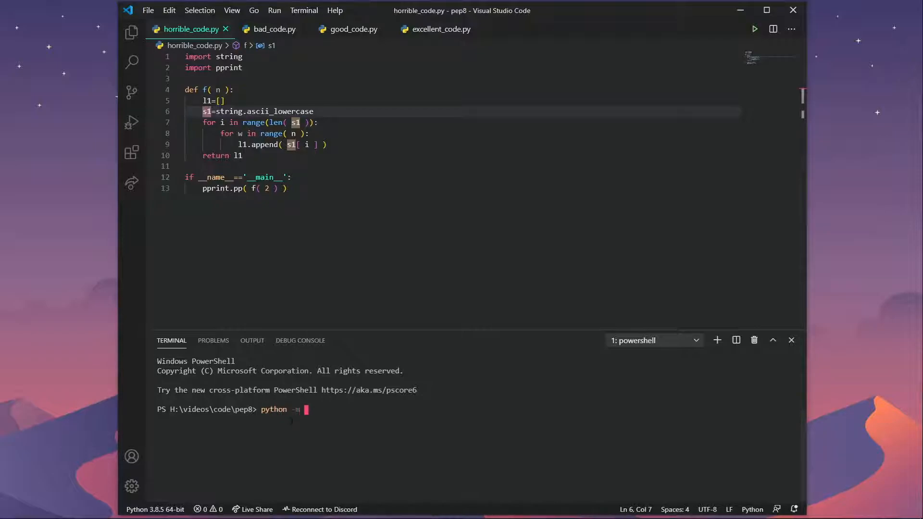
text(pycod)
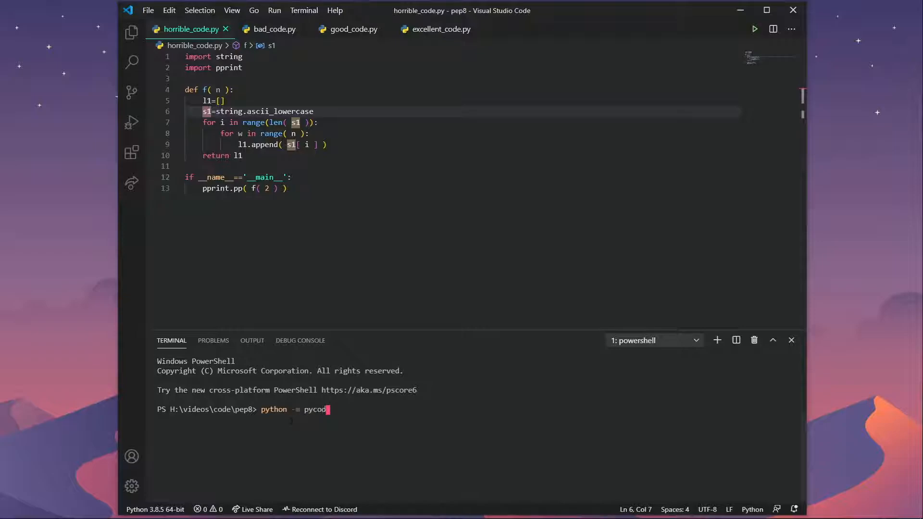
text(style)
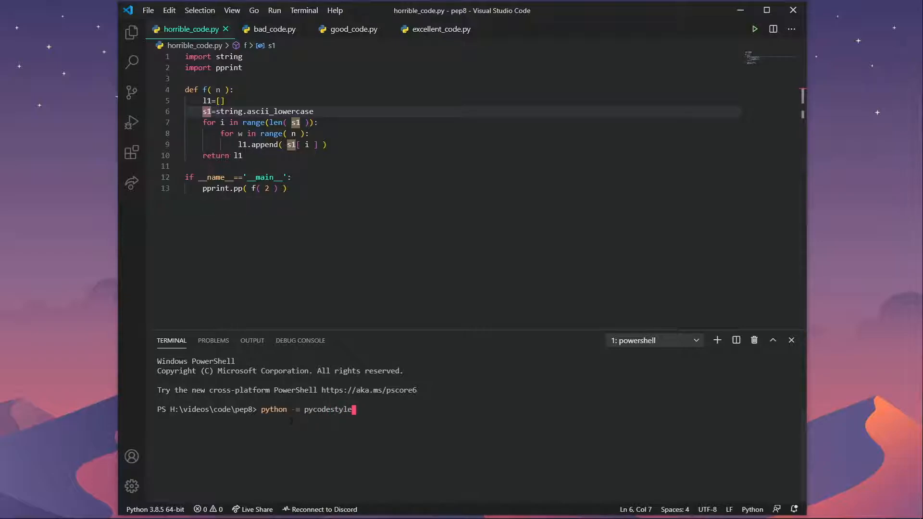
text(.\bad_code.py)
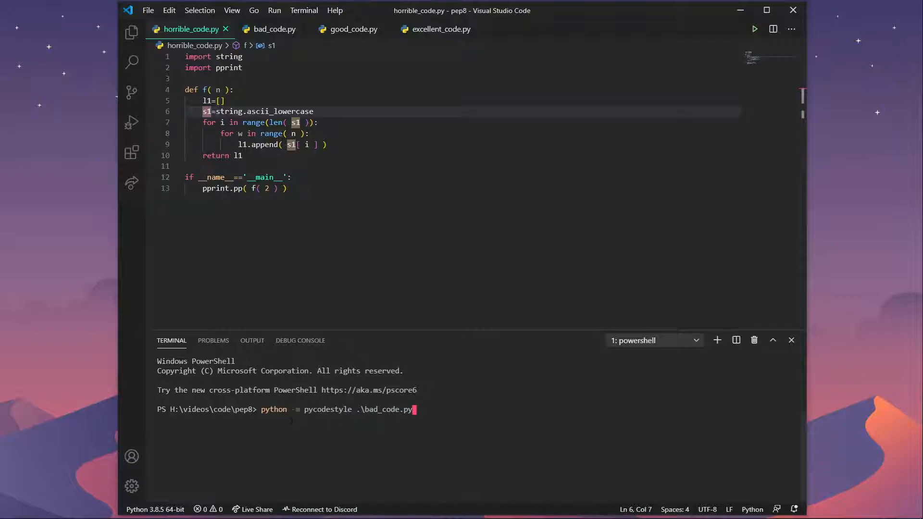
text(horrible_code.py)
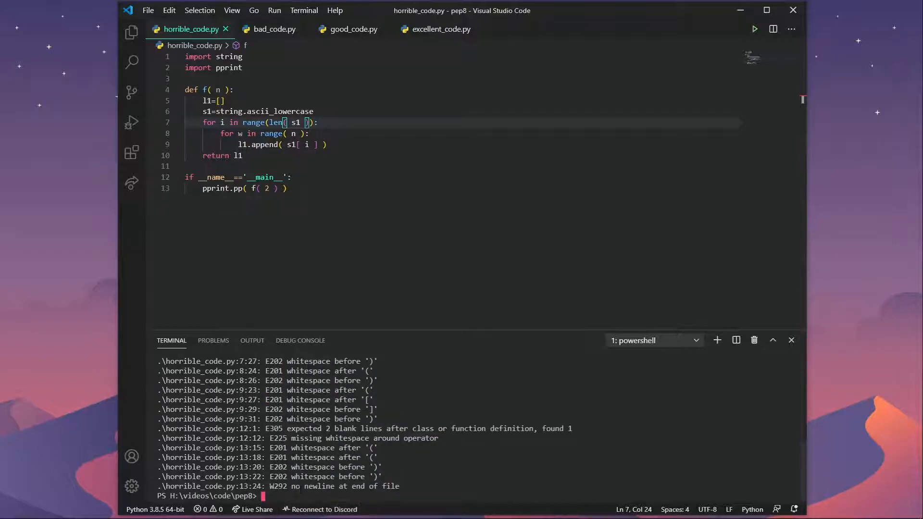
Step: Run pylint on horrible_code.py, reporting naming and docstring issues with a 0.91/10 score
text(python -m pycodestyle .\horrible_code.py)
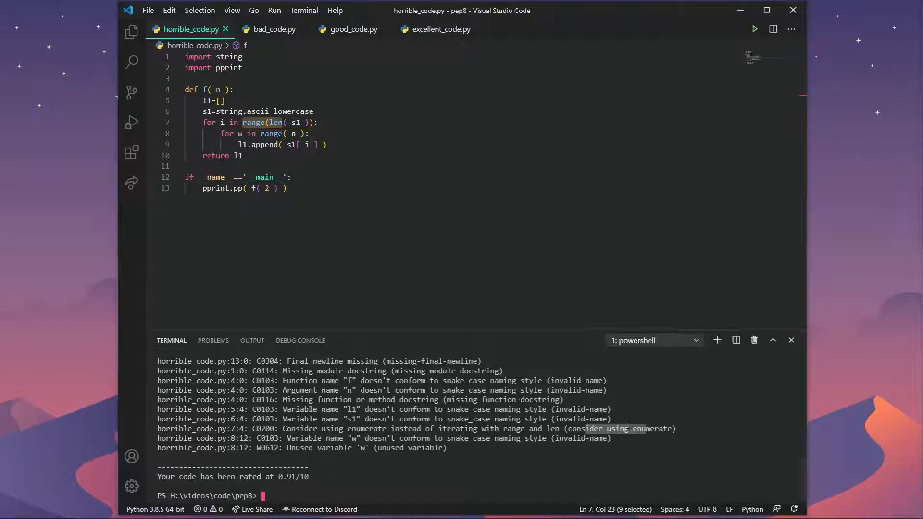
Step: Reformat horrible_code.py with black, then rerun pylint (1.82/10) and pycodestyle on it
text(python -m pylint .\horrible_code.py)
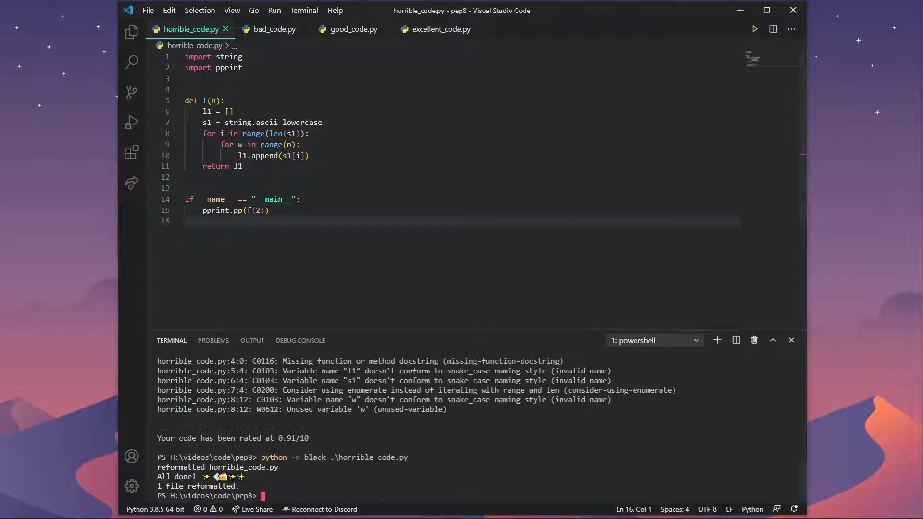
mouse_move(283, 121)
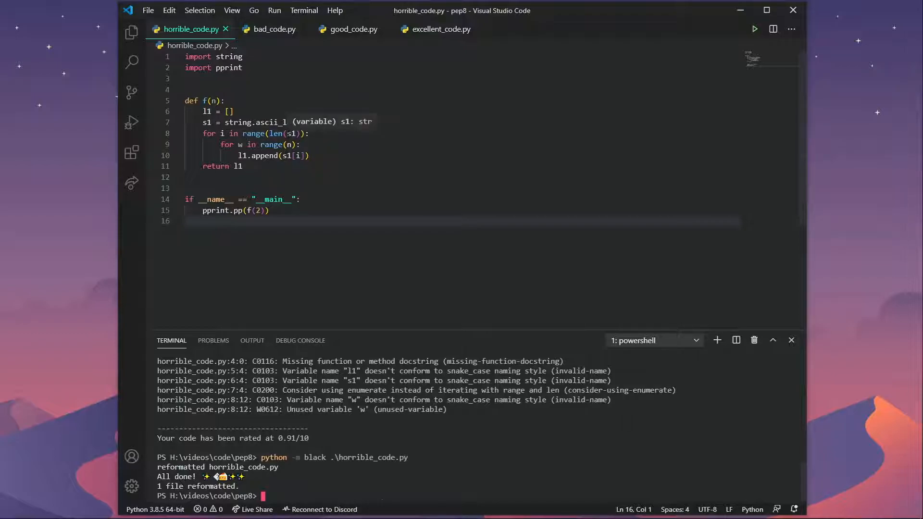
mouse_move(275, 133)
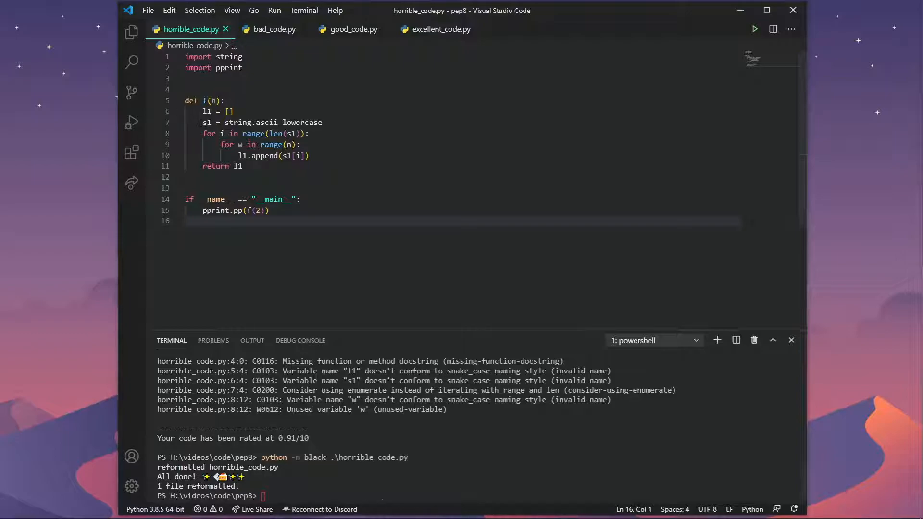
text(python -m pylint .\horrible_code.py)
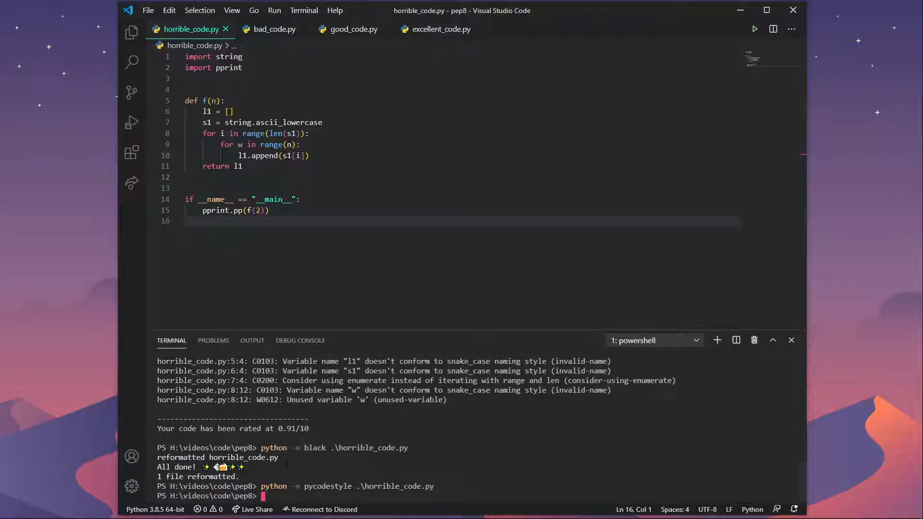
text(python -m pycodestyle .\horrible_code.py)
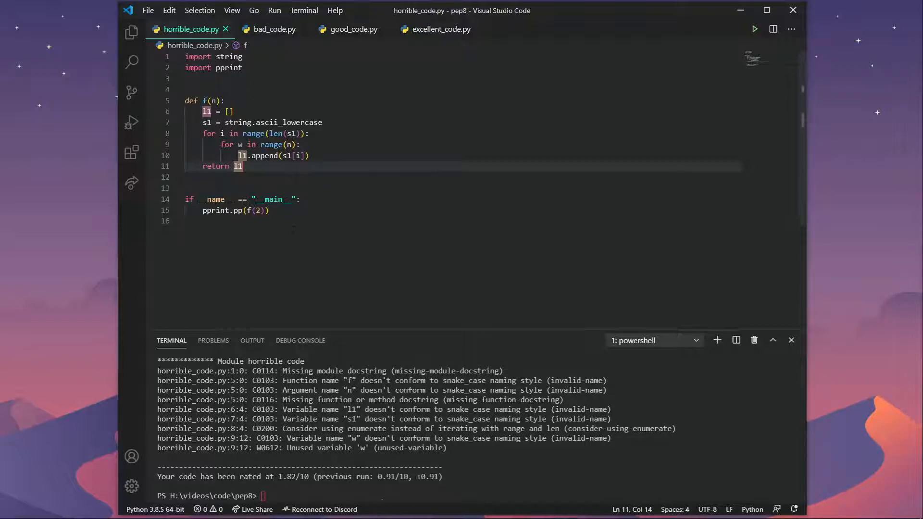
mouse_move(263, 38)
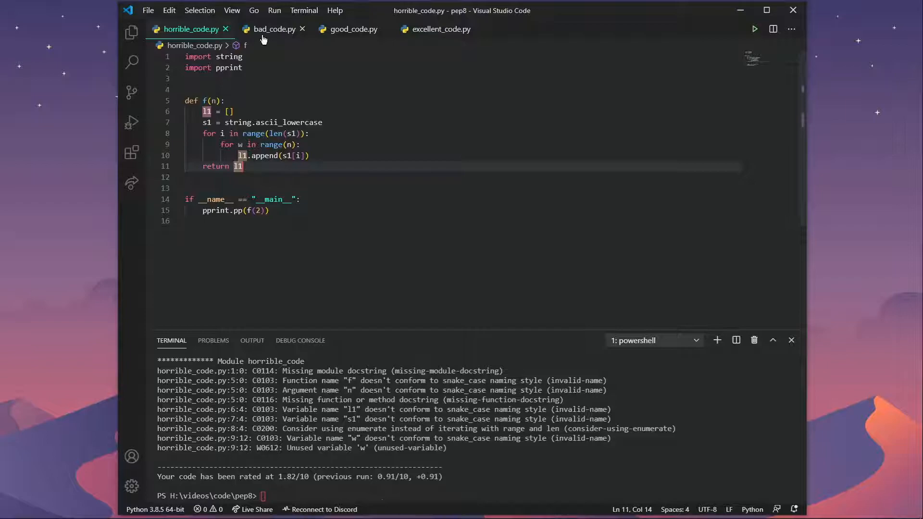
Step: Compare bad_code.py with the reformatted horrible_code.py, then view good_code.py
click(273, 29)
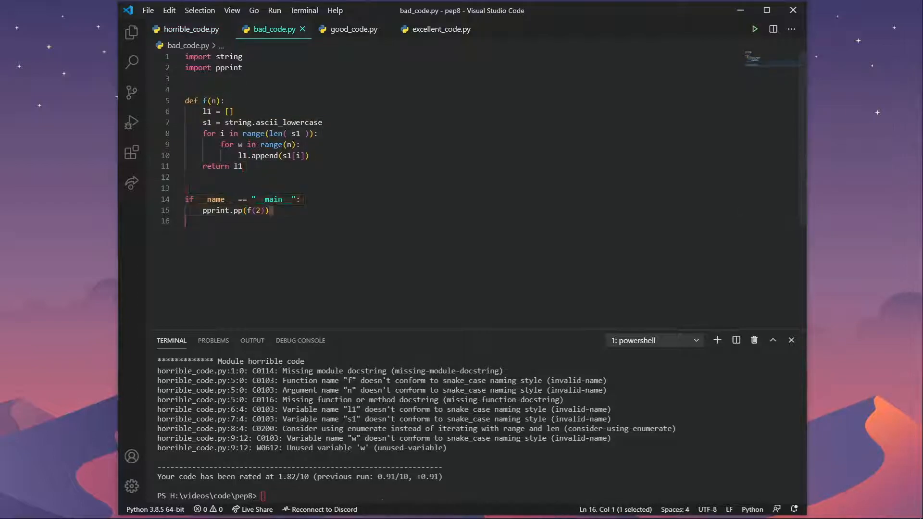
click(192, 29)
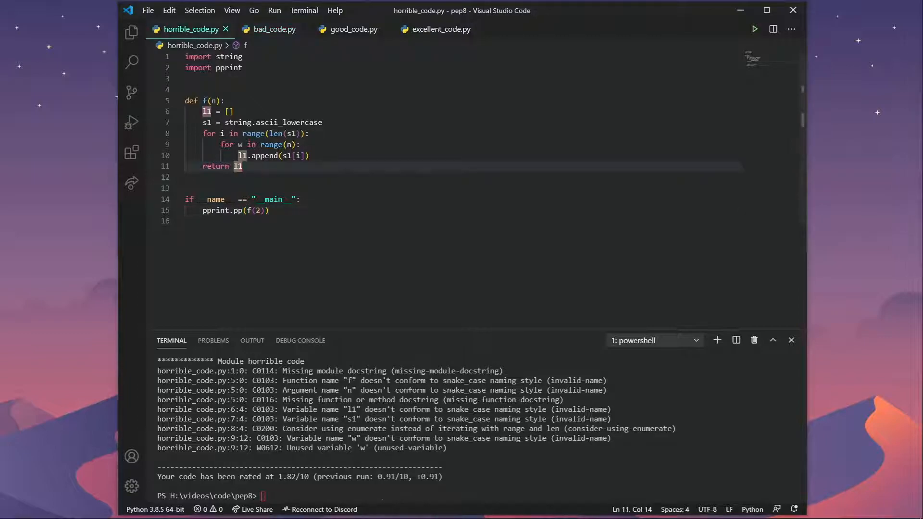
click(273, 29)
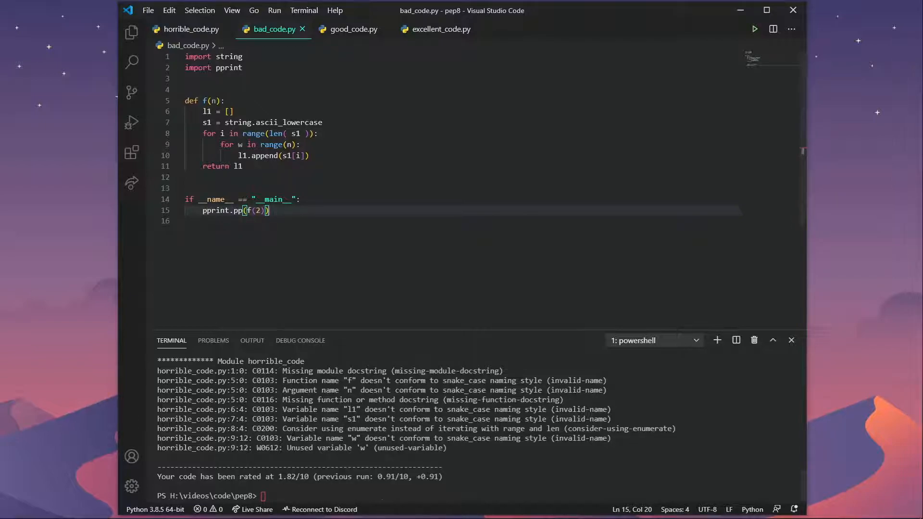
click(352, 29)
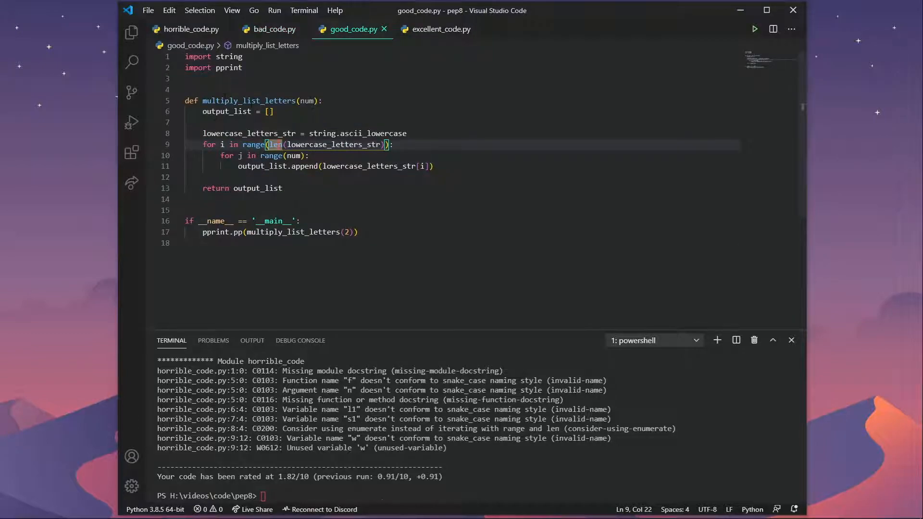
Step: Run pylint on good_code.py (6.36/10) and select the unused loop variable j on line 10
click(249, 101)
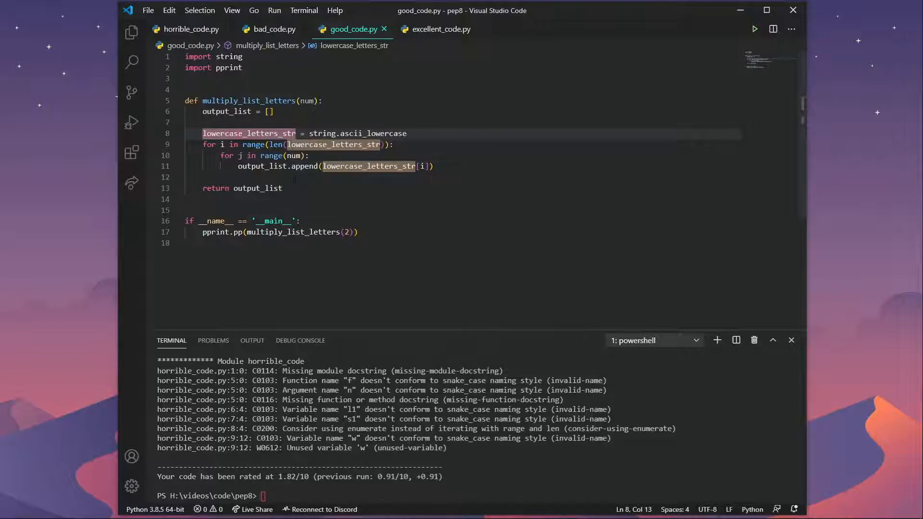
mouse_move(302, 232)
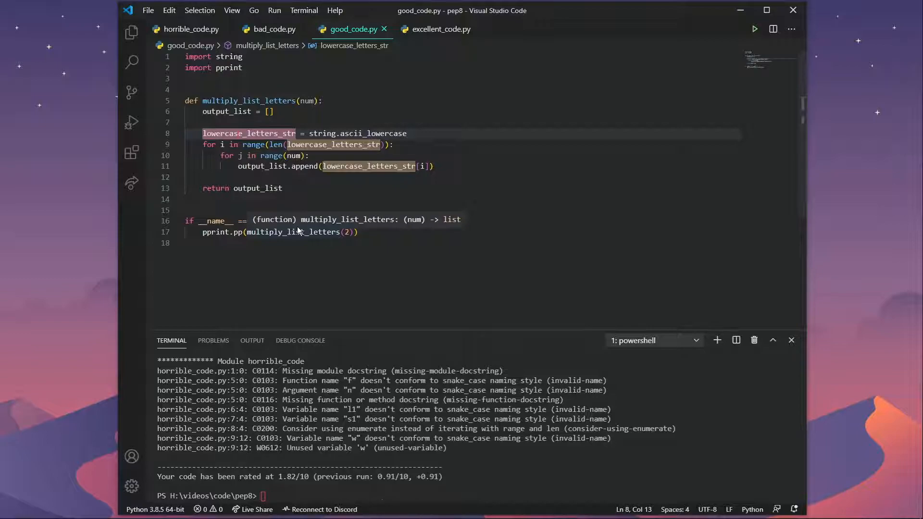
text(python -m pylint .\horrible_code.py)
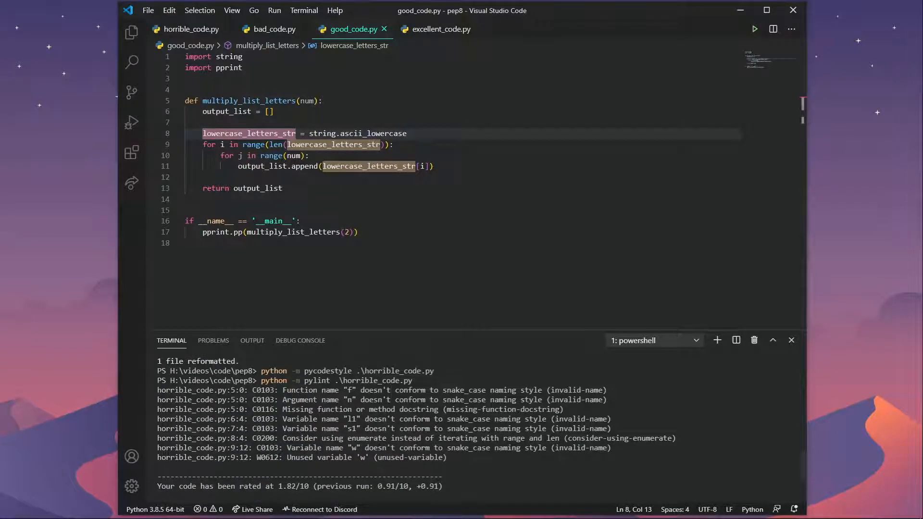
drag(158, 391, 460, 458)
text(python -m pylint .\good_code.py)
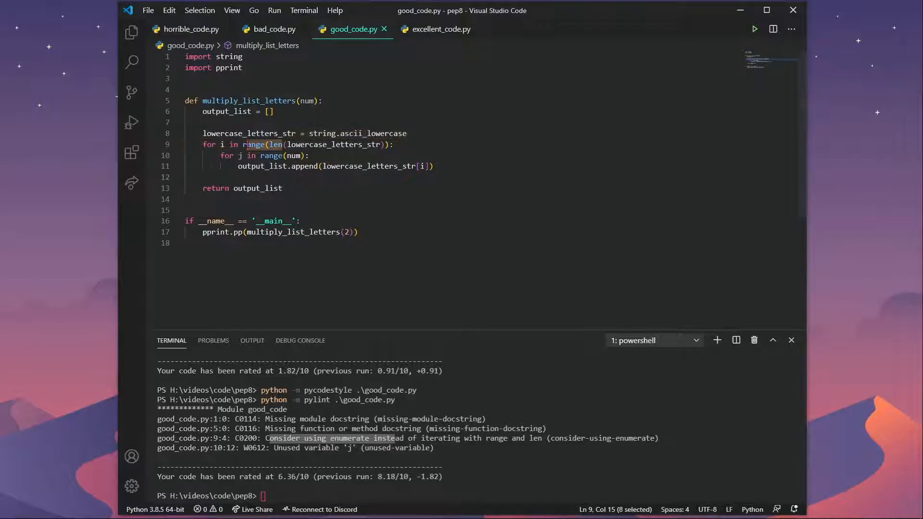
mouse_move(296, 156)
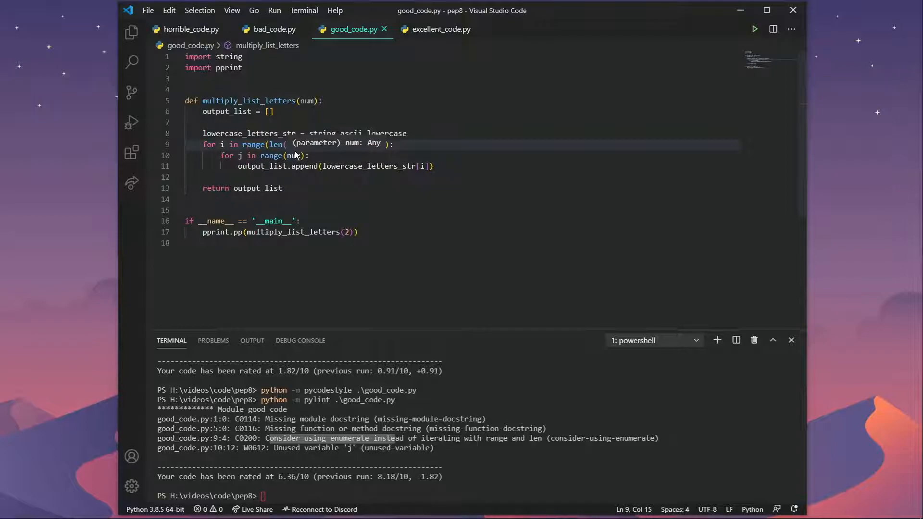
mouse_move(317, 356)
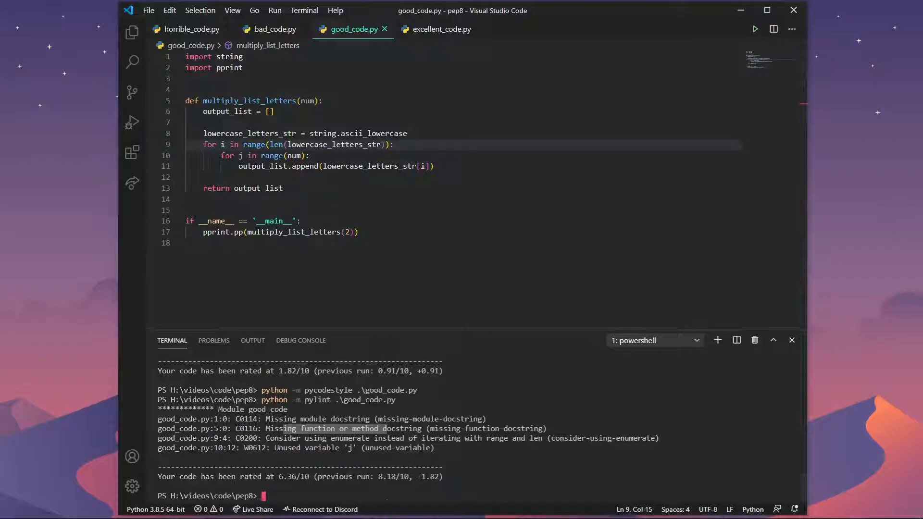
click(240, 155)
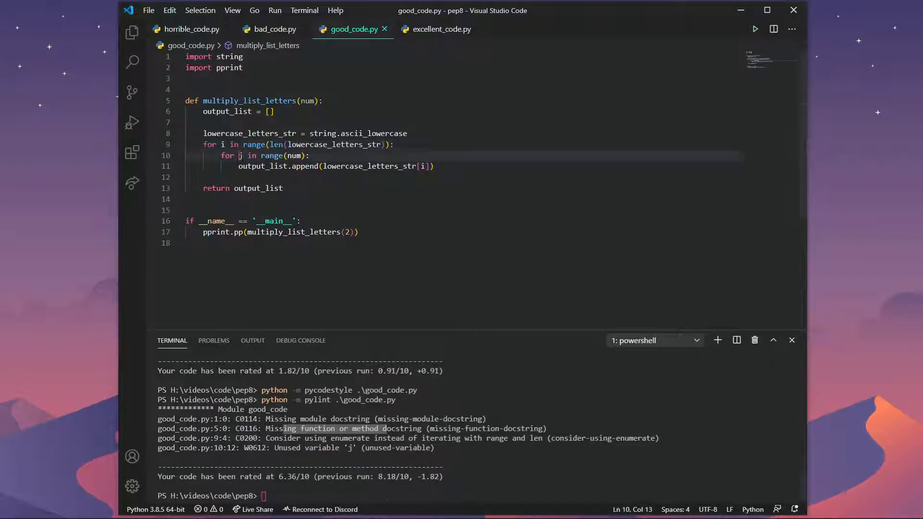
drag(221, 155, 309, 156)
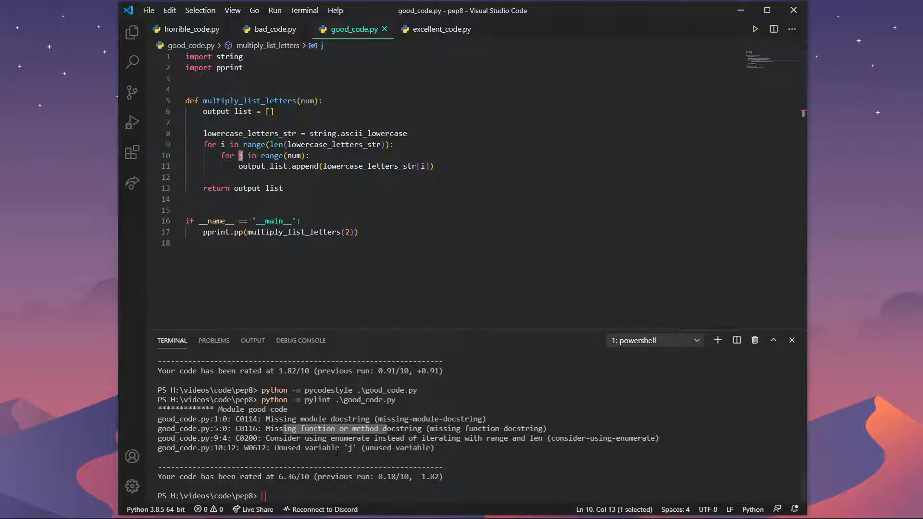
mouse_move(439, 29)
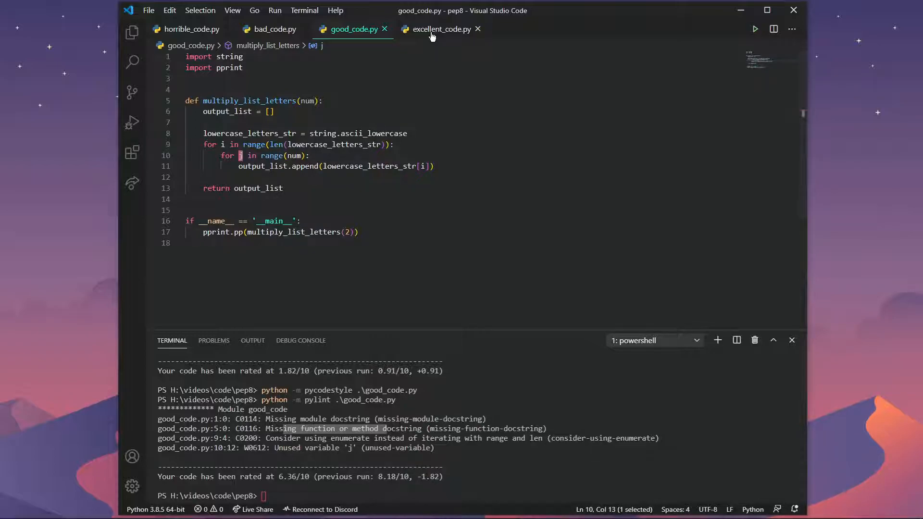
Step: Review excellent_code.py's docstrings and type hints, selecting the underscore loop variable
click(439, 29)
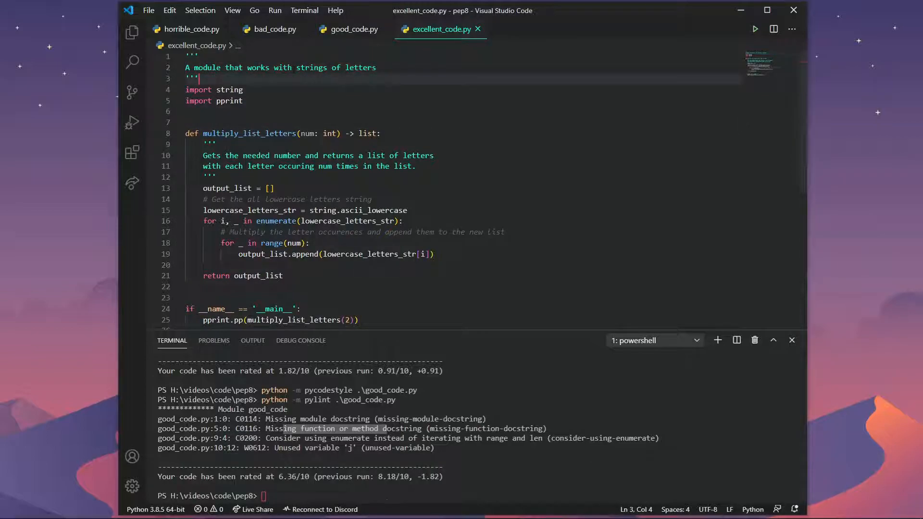
scroll(down, 3)
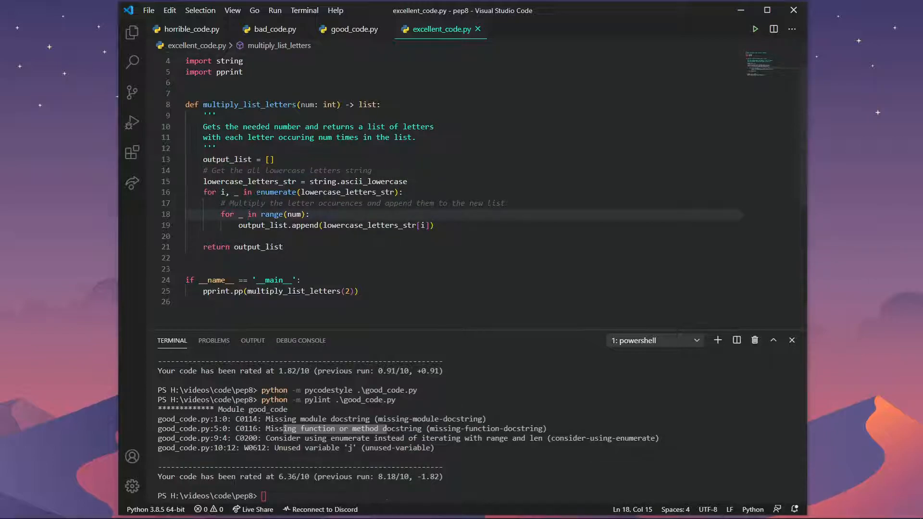
double_click(276, 193)
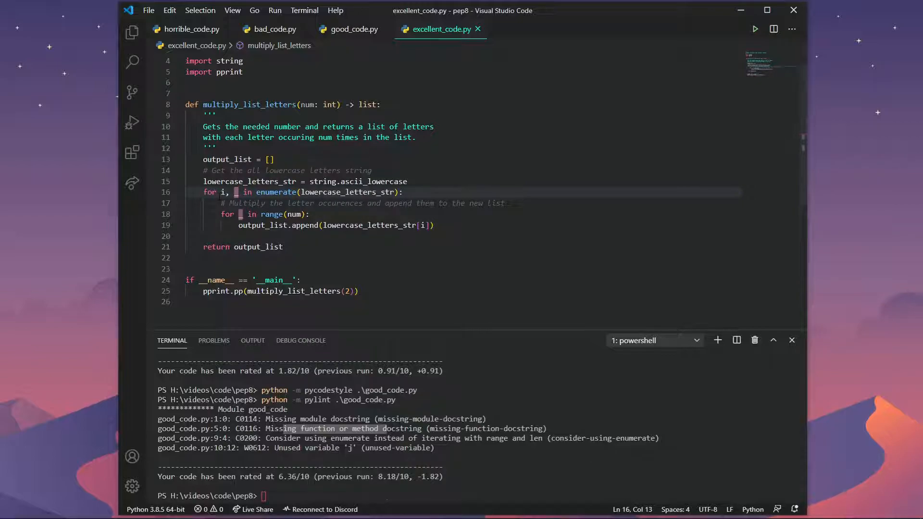
click(241, 214)
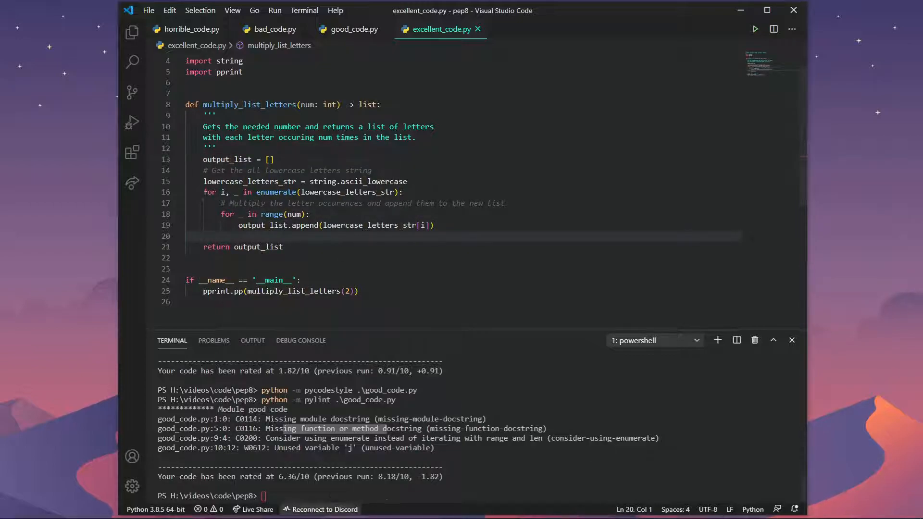
Step: Run pylint on excellent_code.py for a 10.00/10 score, then pycodestyle with no issues
text(python -m pylint .\good_code.py)
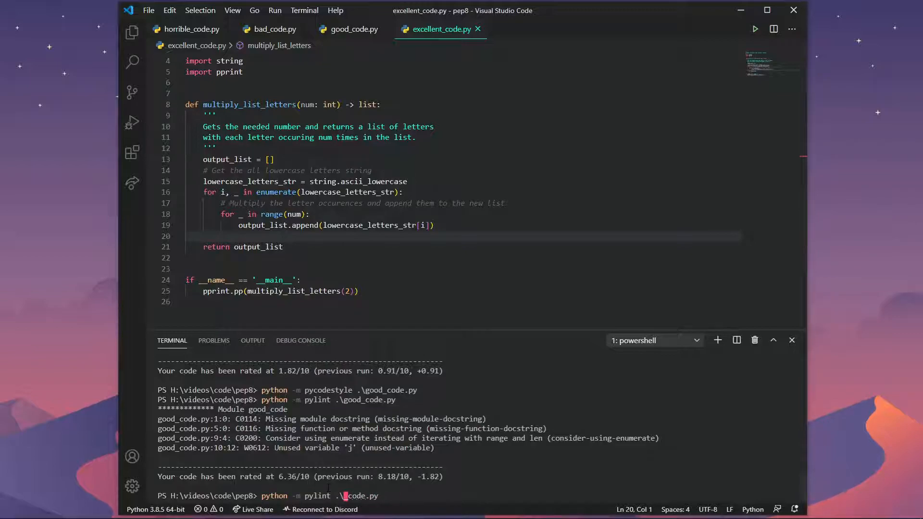
text(excellent_)
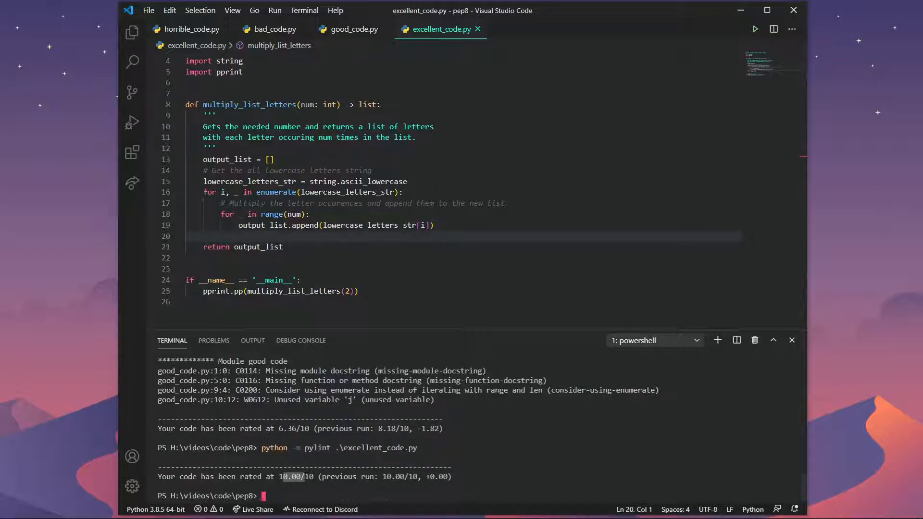
mouse_move(305, 509)
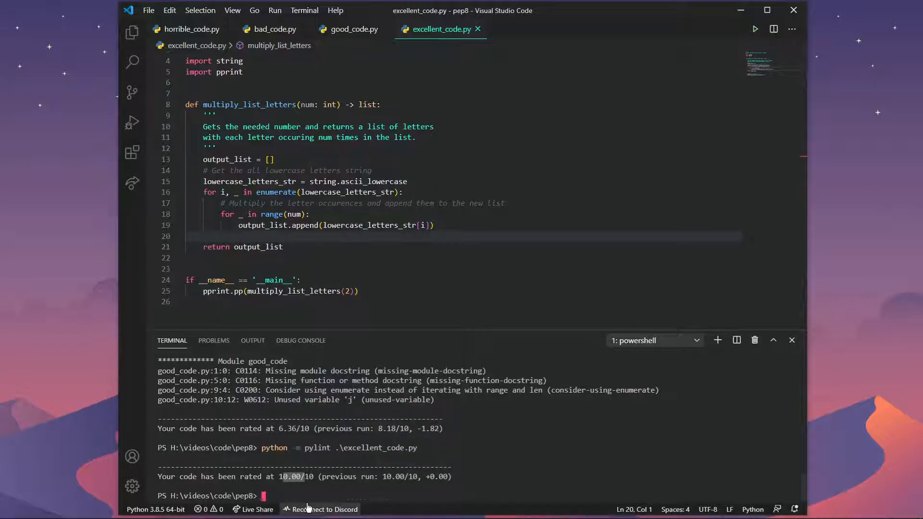
text(python -m pylint .\excellent_code.py)
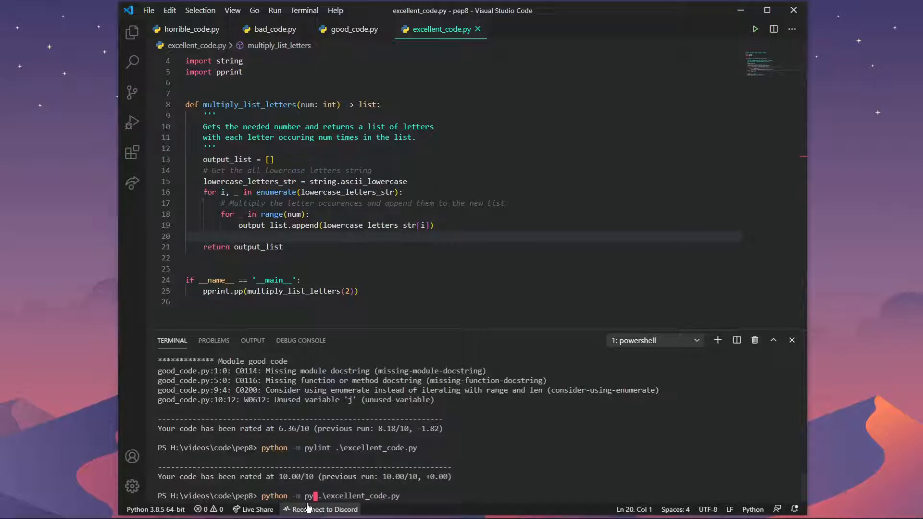
text(codestyle)
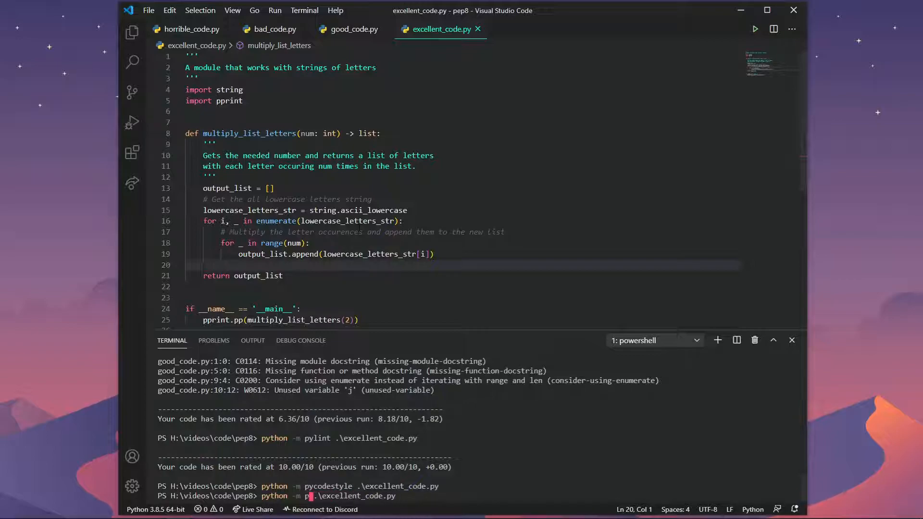
Step: Run black on excellent_code.py and scroll to check its strings now use double quotes
text(black)
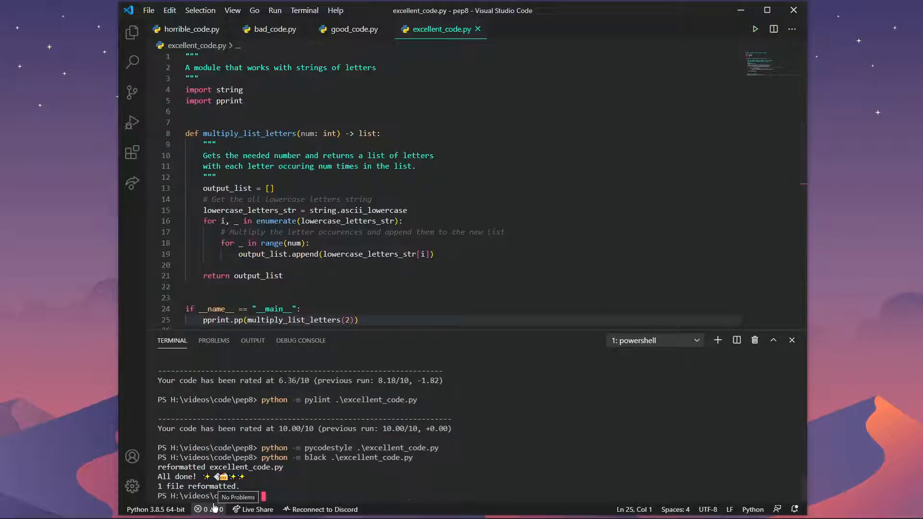
scroll(down, 3)
text(''')
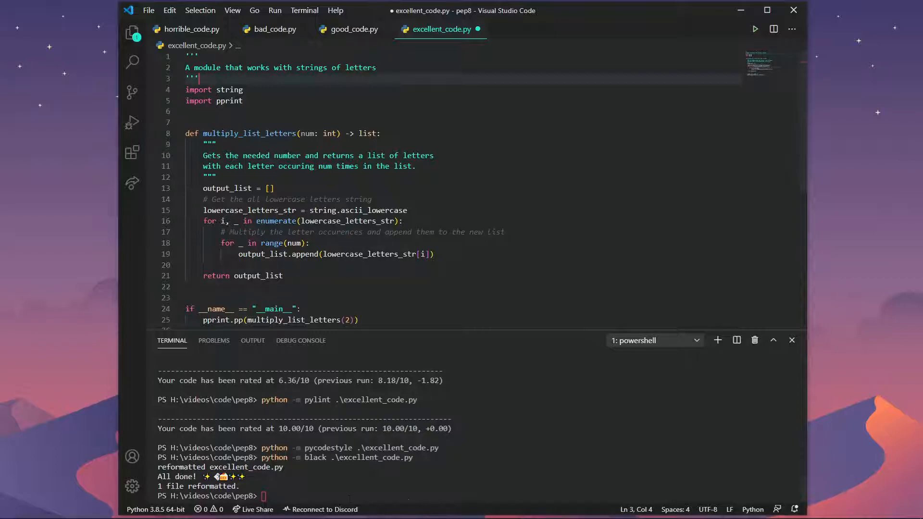
text(pyth)
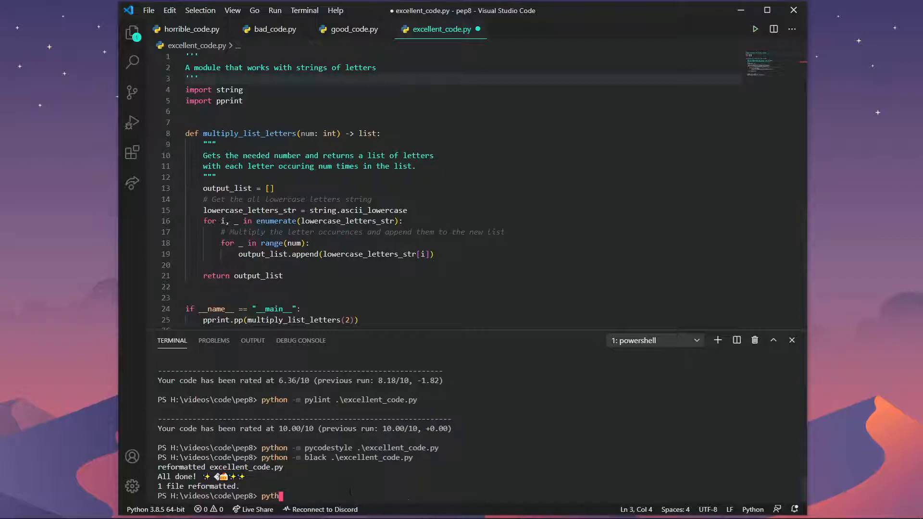
text(on)
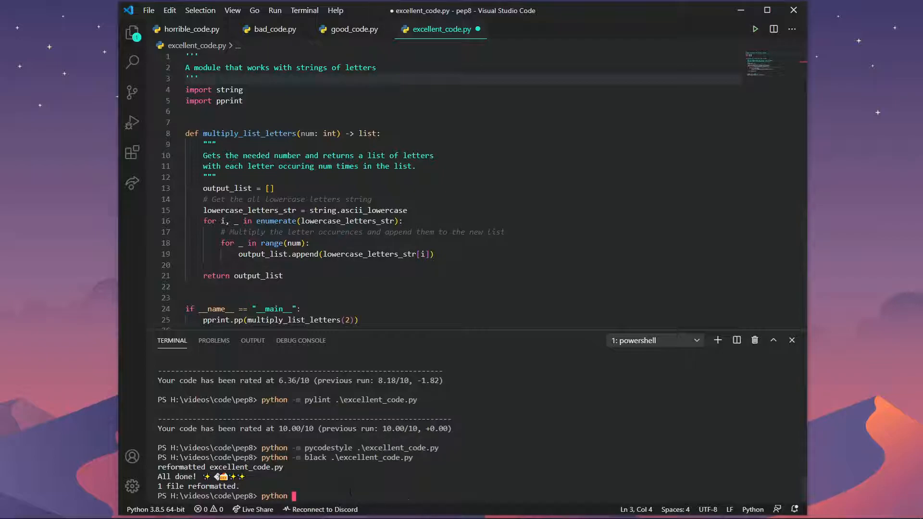
text(bla)
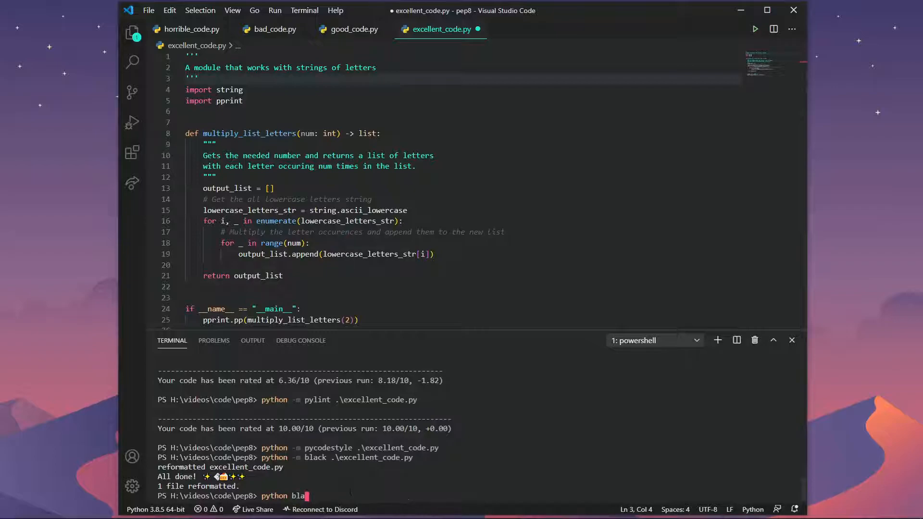